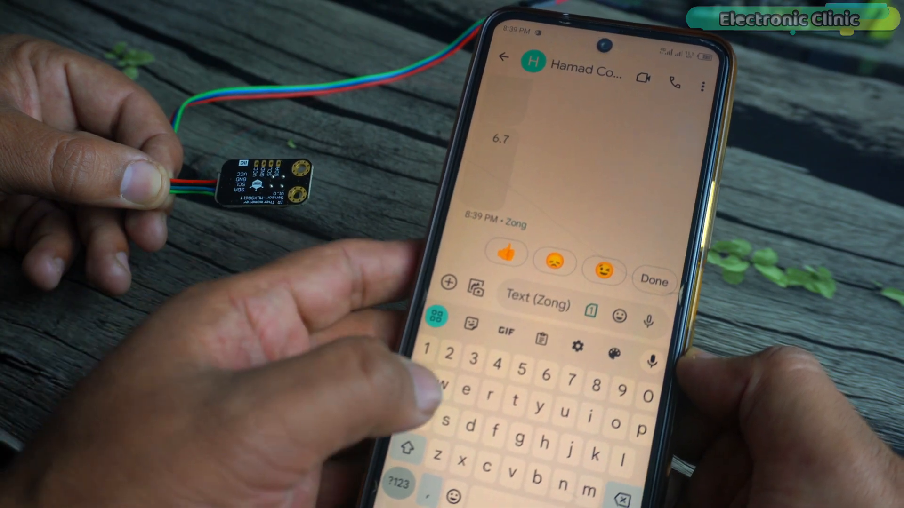
Text 'req' to the device and receive the 6.8 sensor reading reply
text(re)
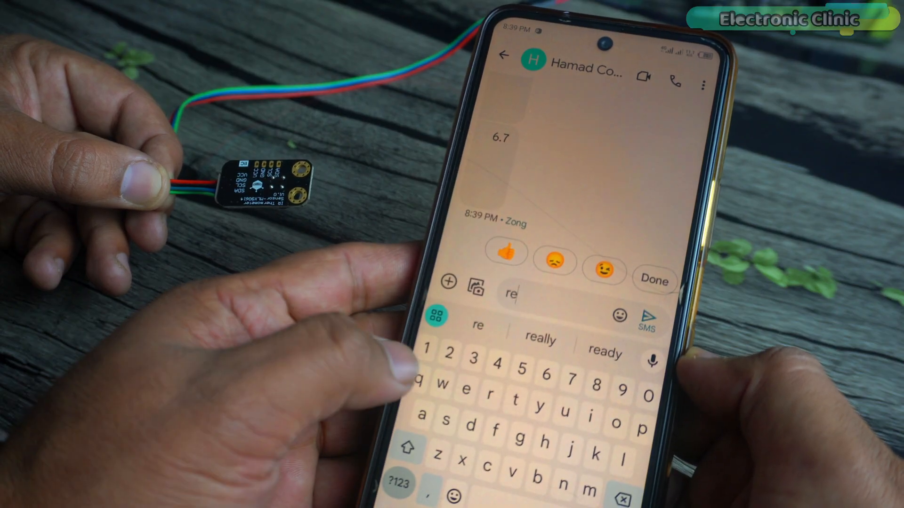
click(649, 318)
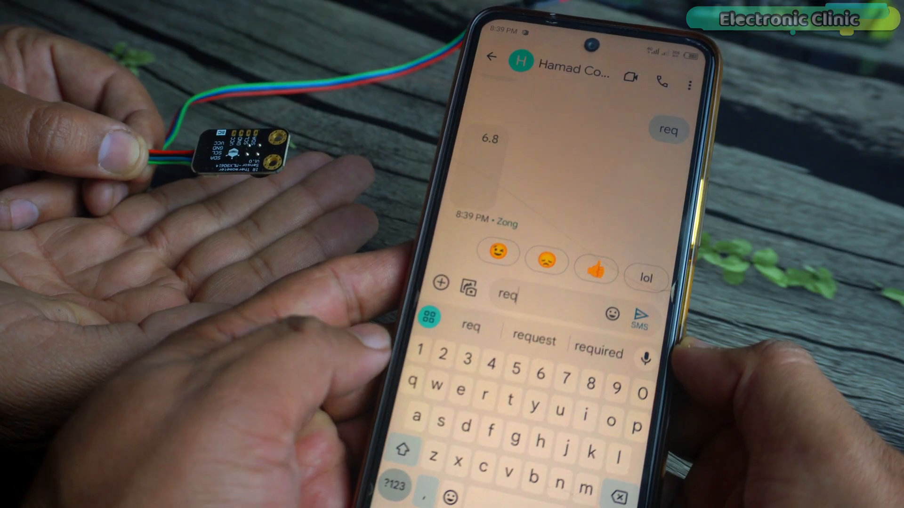
click(639, 315)
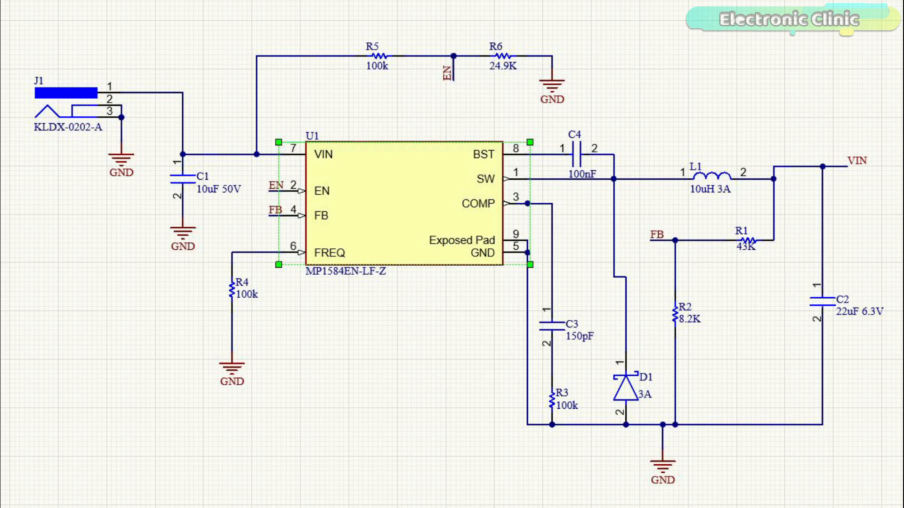
click(436, 37)
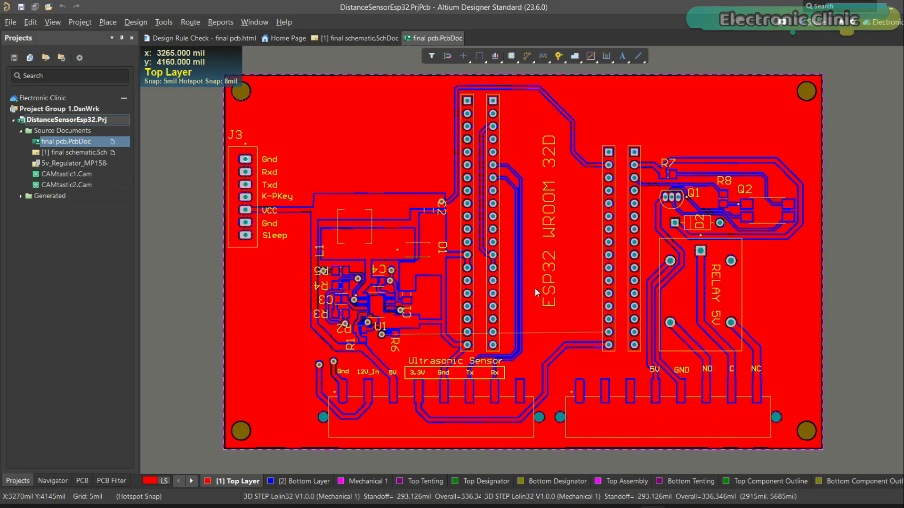
mouse_move(559, 306)
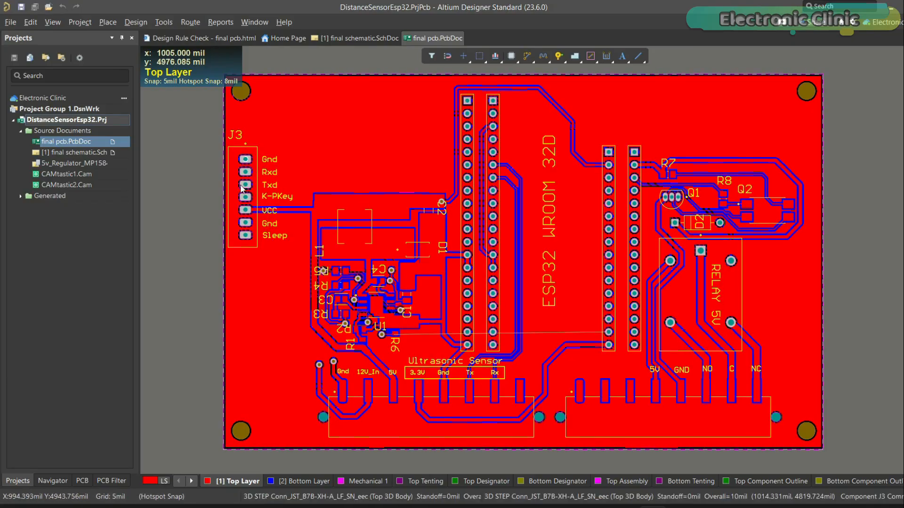
mouse_move(658, 199)
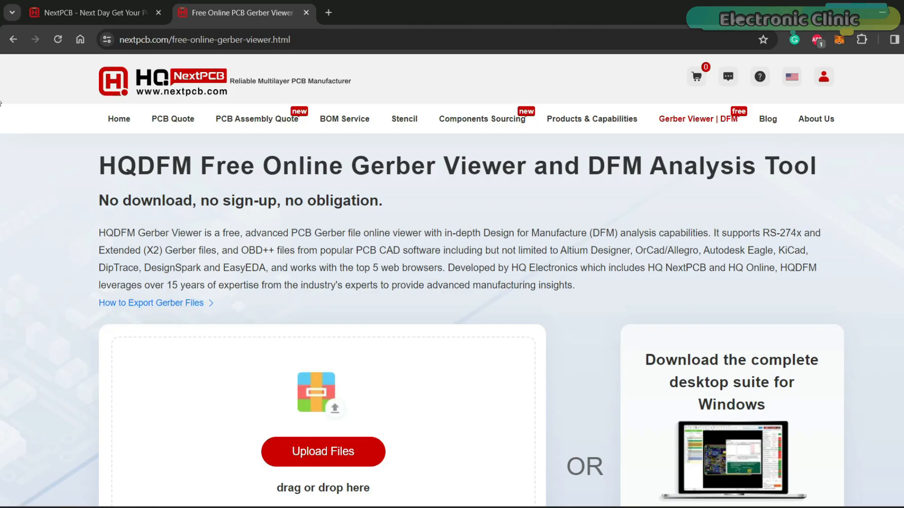
Scroll down through the DFM results for the uploaded Gerber board
scroll(down, 3)
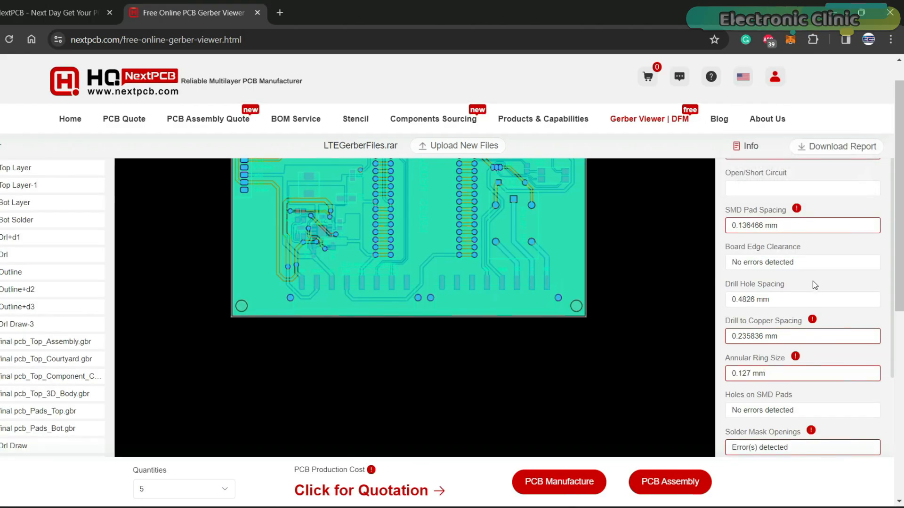
mouse_move(848, 315)
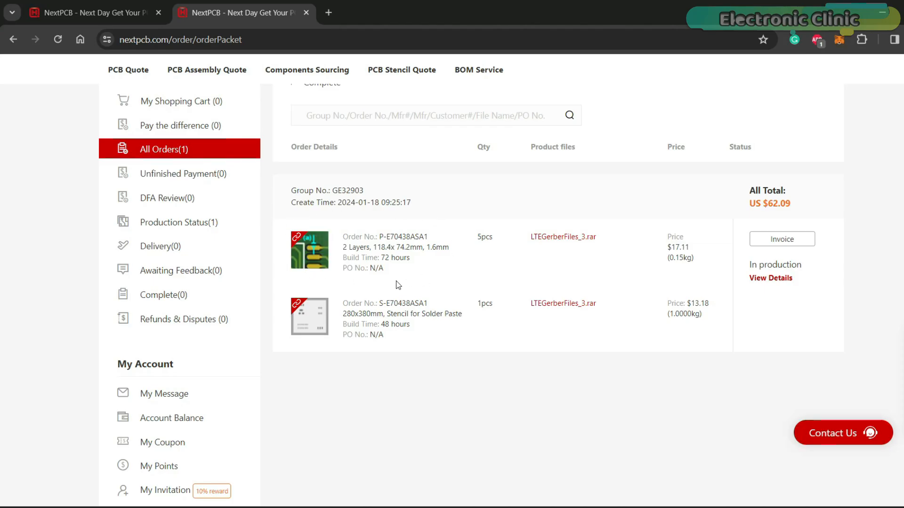
mouse_move(430, 328)
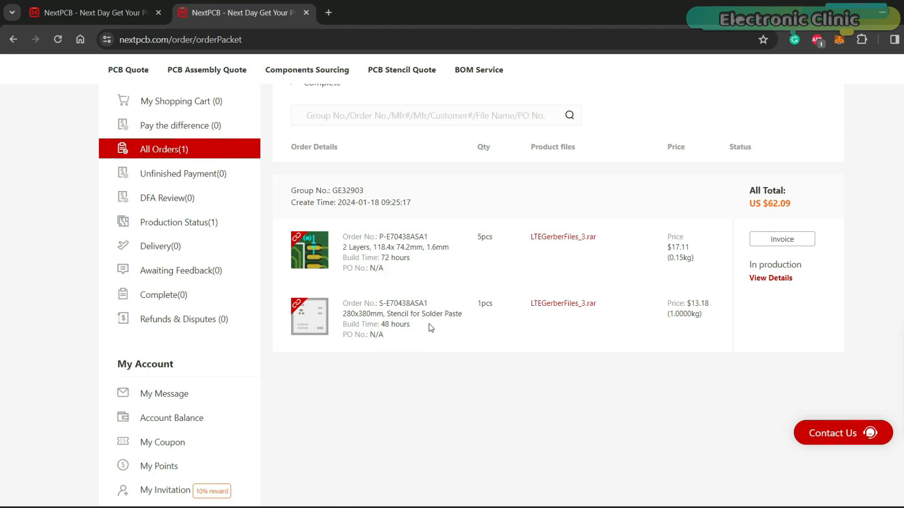
mouse_move(749, 180)
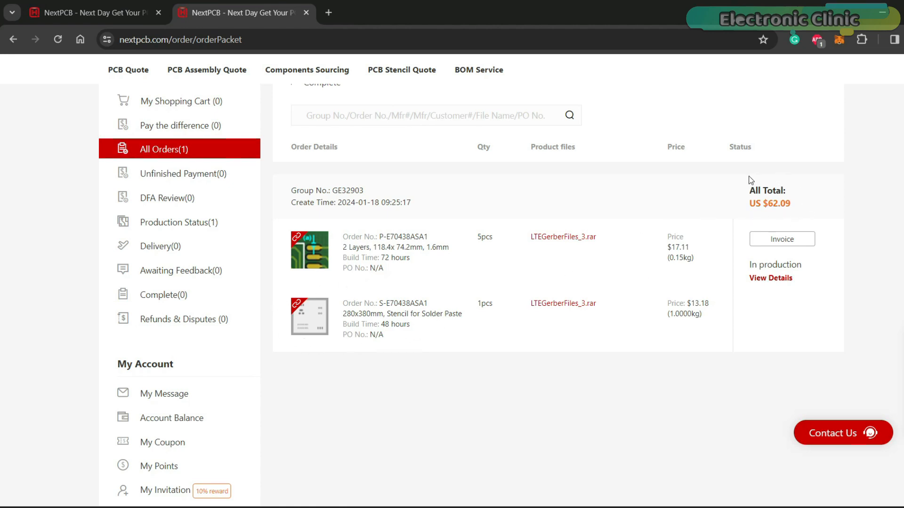
mouse_move(787, 221)
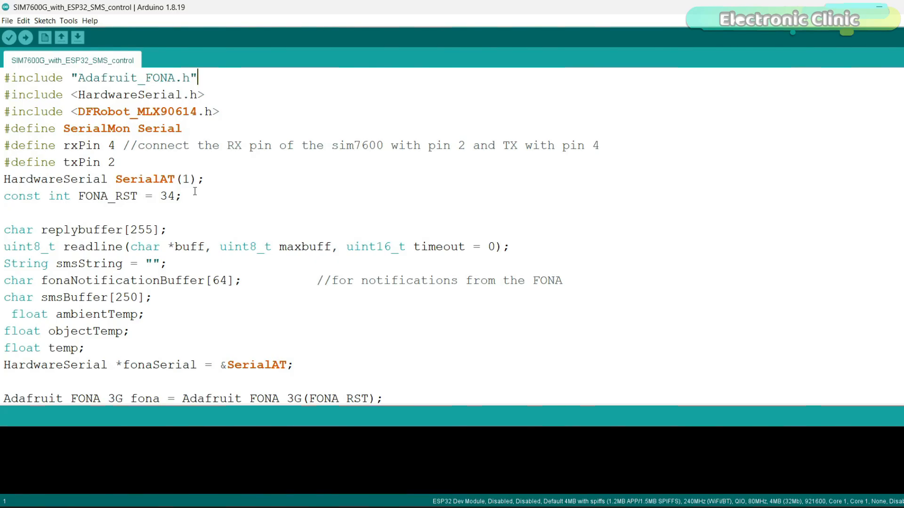
Copy the Adafruit_FONA include name and look it up in the Library Manager
scroll(down, 3)
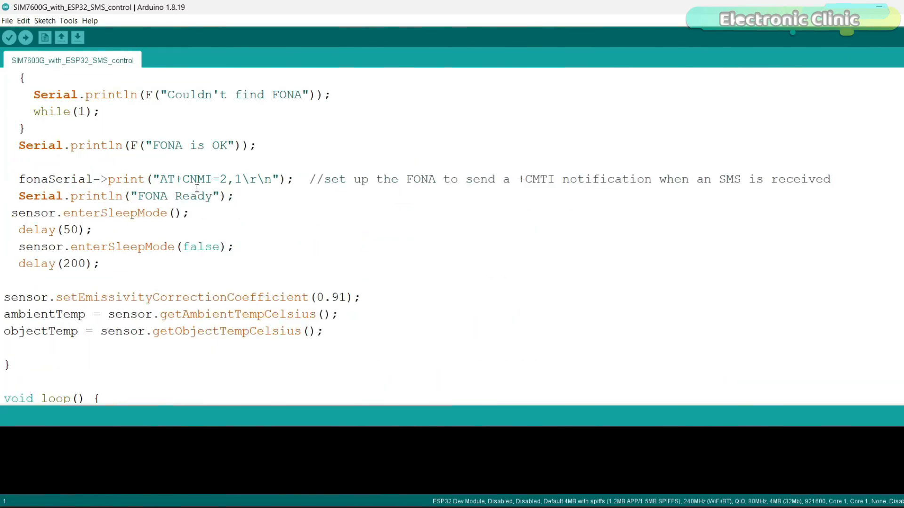
scroll(down, 3)
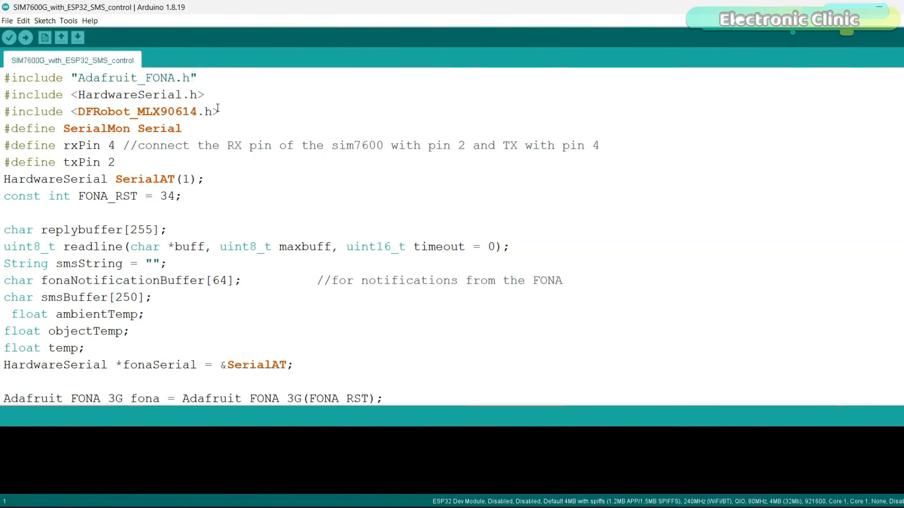
double_click(165, 78)
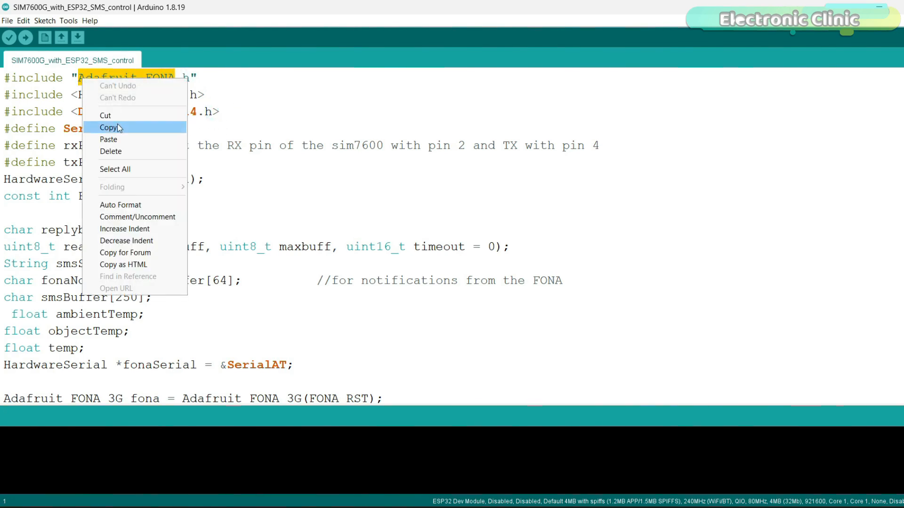
click(46, 21)
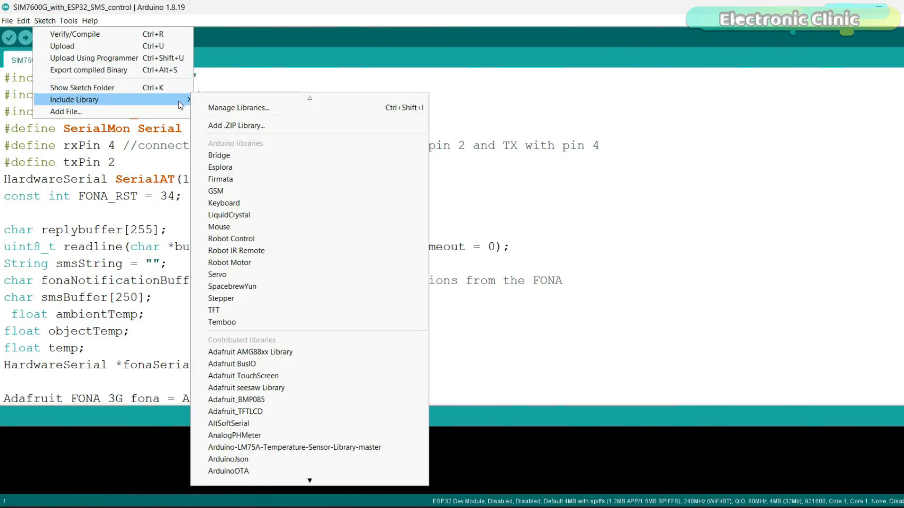
click(238, 108)
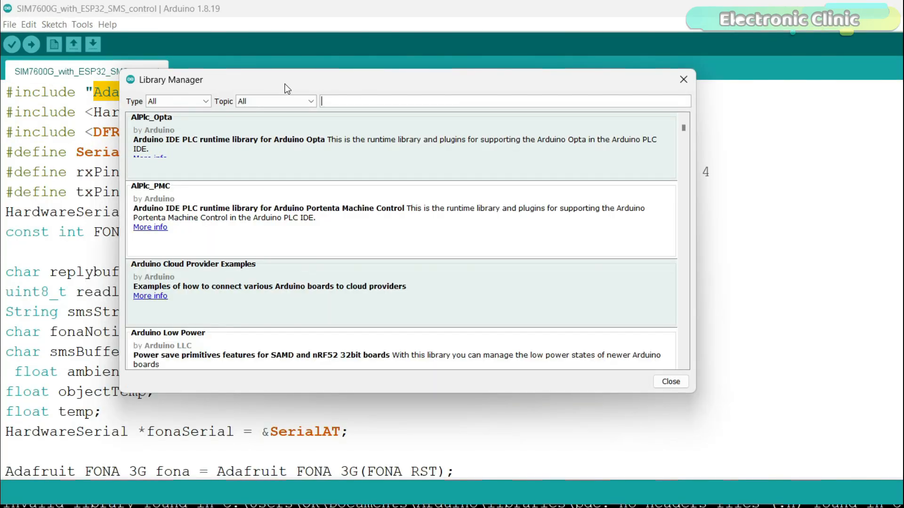
text(Adafruit_FONA)
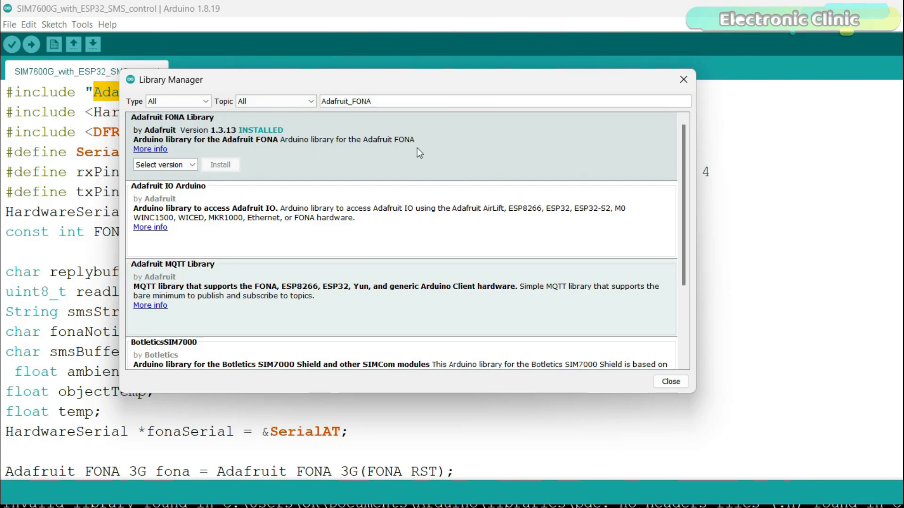
click(671, 382)
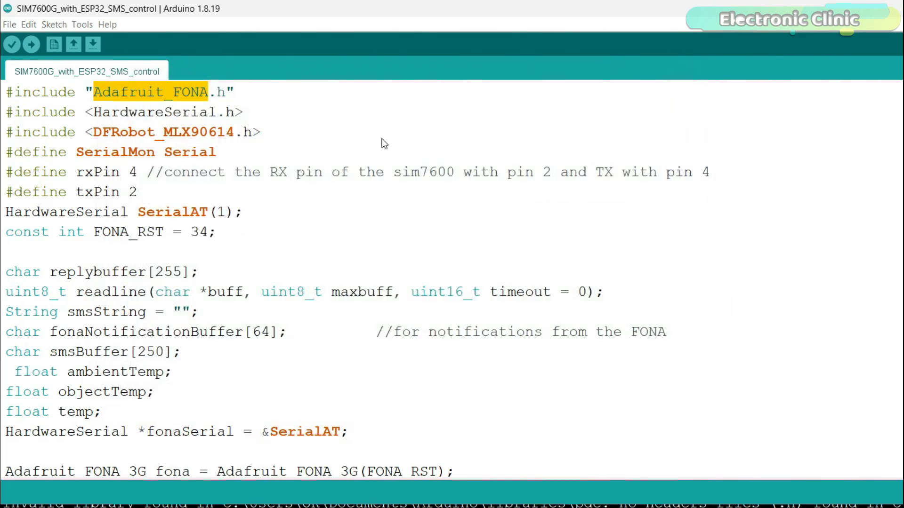
double_click(196, 133)
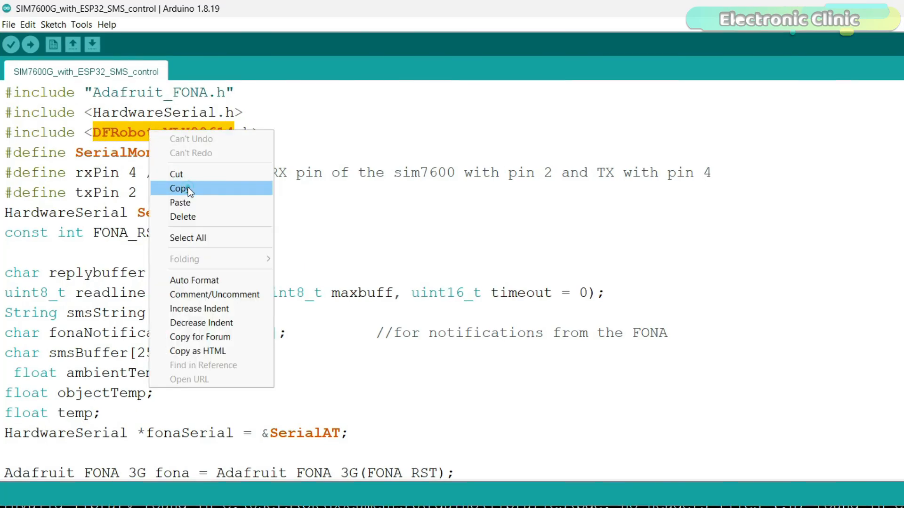
click(43, 24)
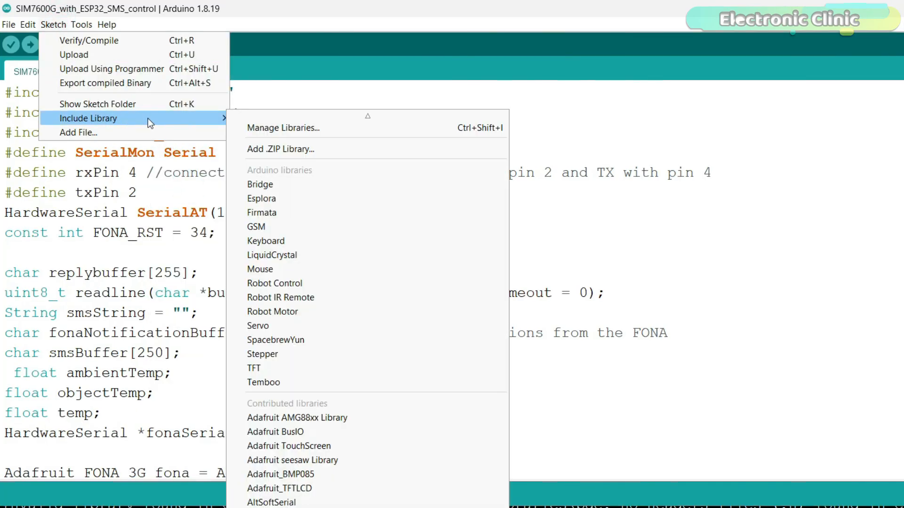
click(283, 128)
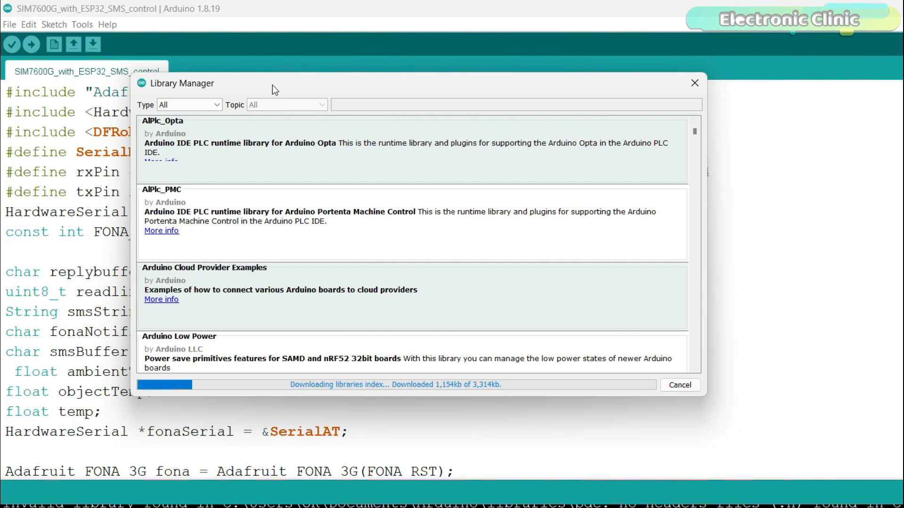
text(DFRobot_MLX90614)
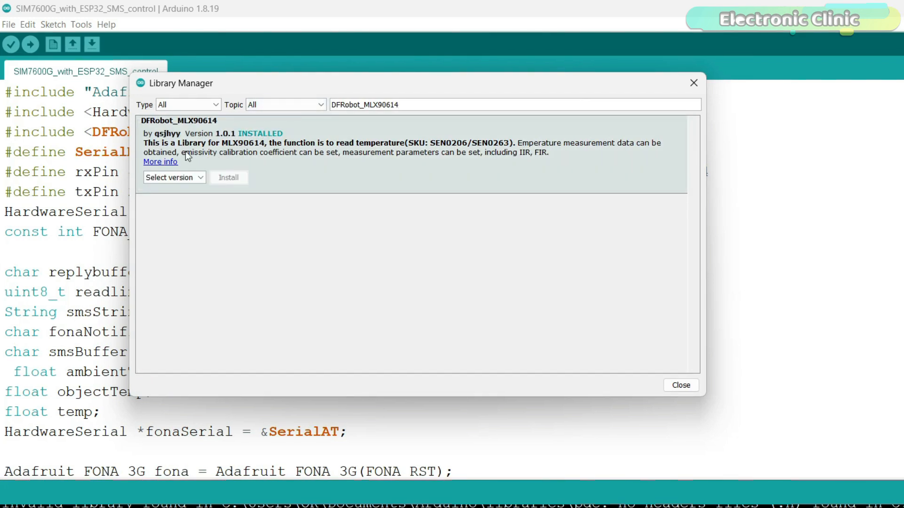
click(681, 385)
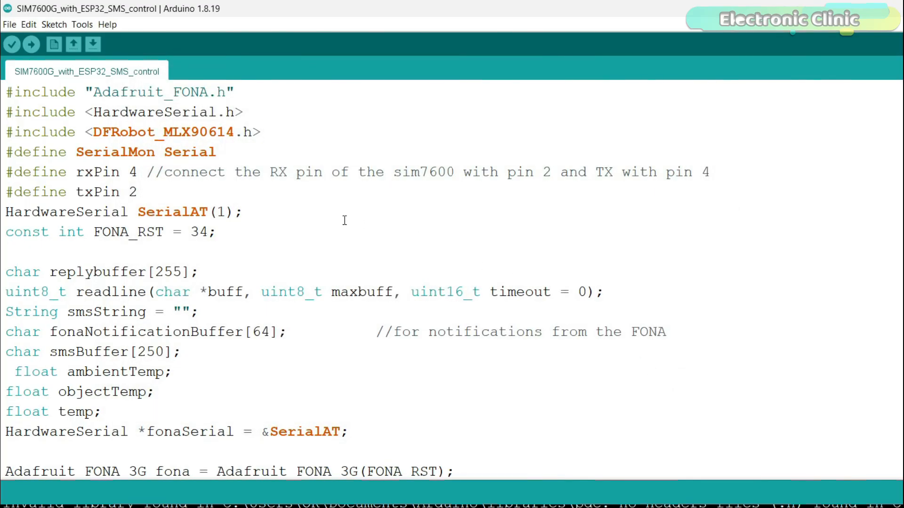
Select ESP32 Dev Module as the target board
click(262, 132)
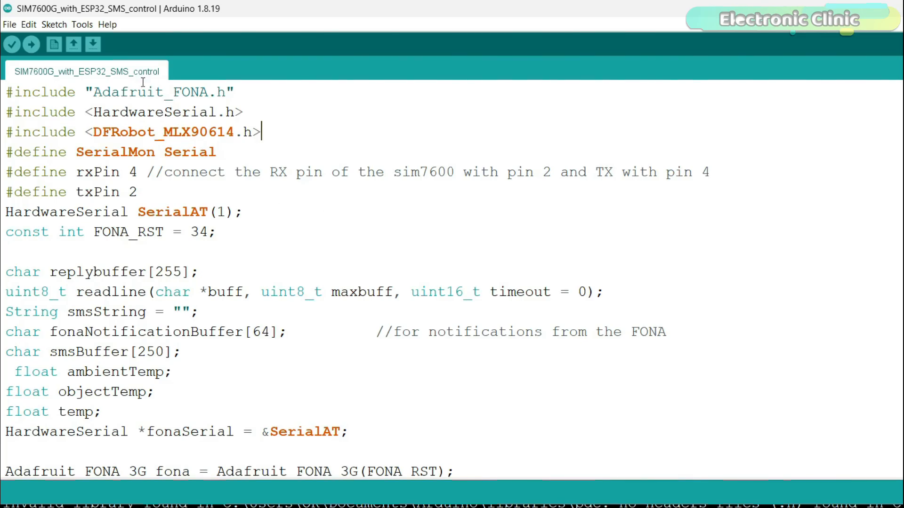
click(81, 25)
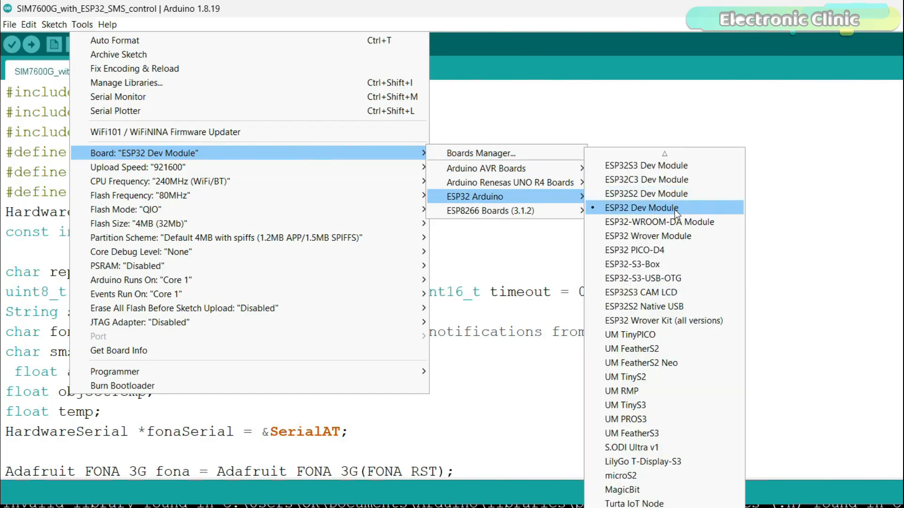
mouse_move(723, 214)
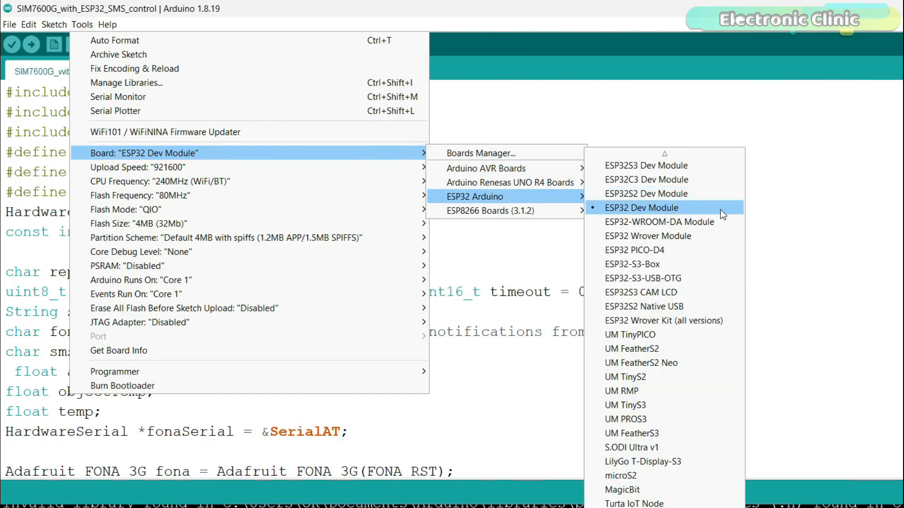
click(642, 208)
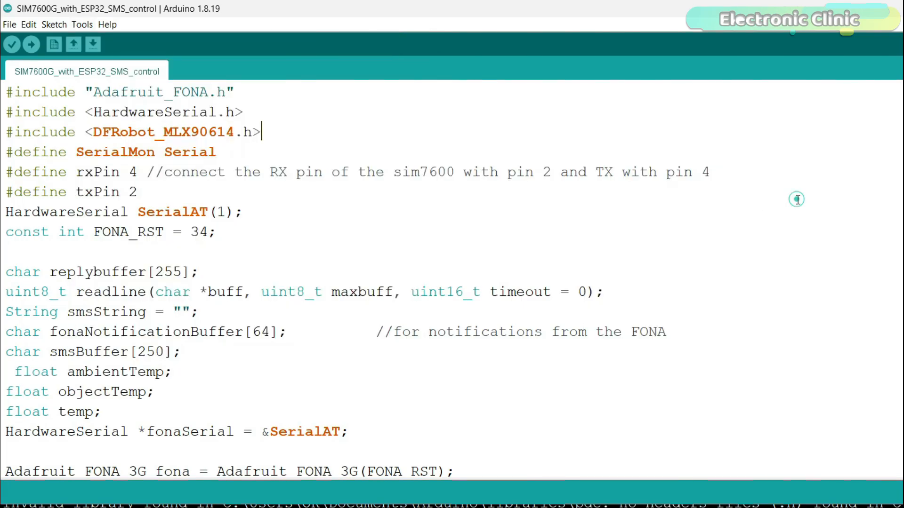
Scroll through the sketch's relay SMS command code to its end
scroll(down, 3)
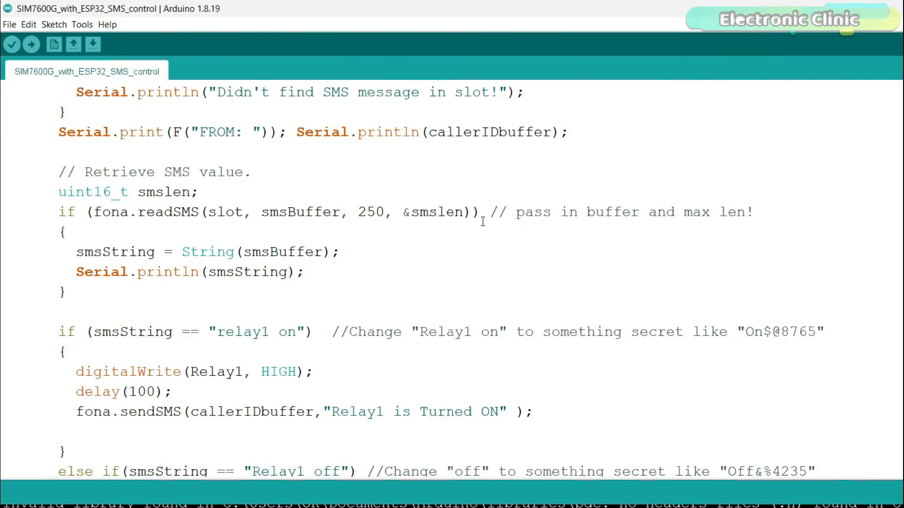
scroll(down, 3)
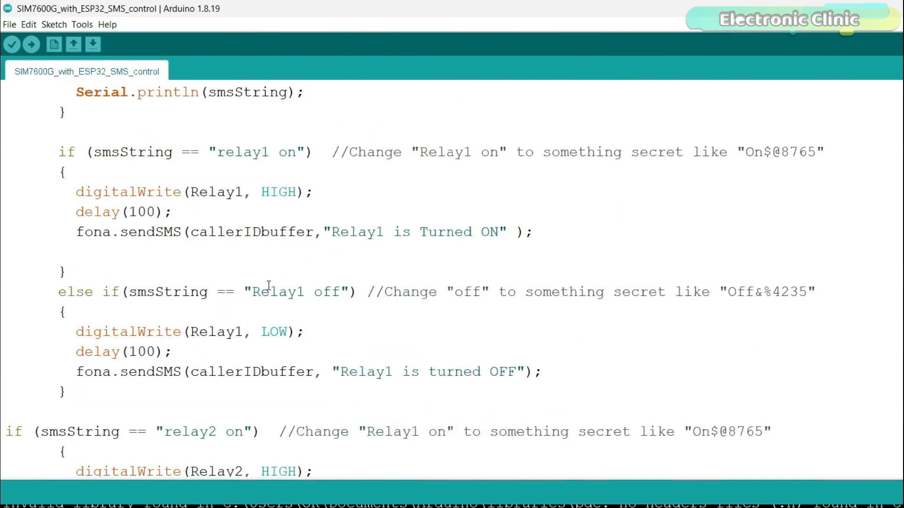
scroll(down, 3)
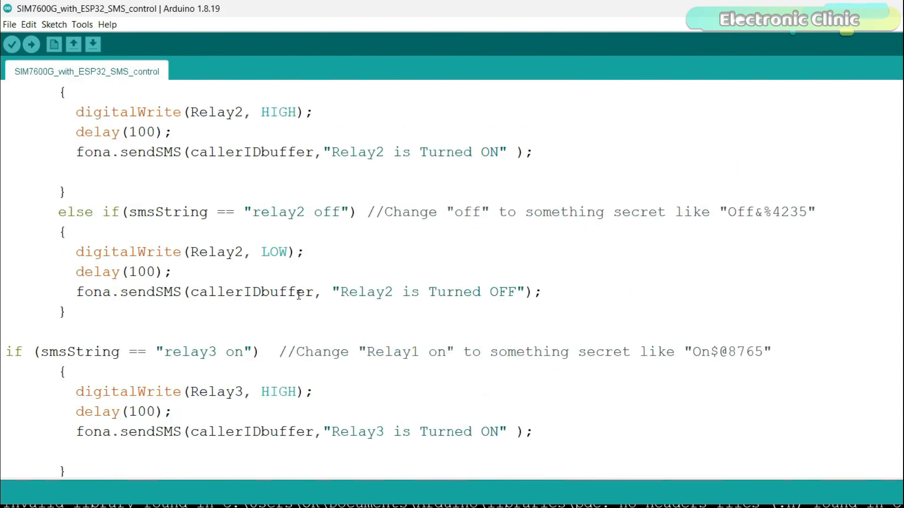
scroll(down, 3)
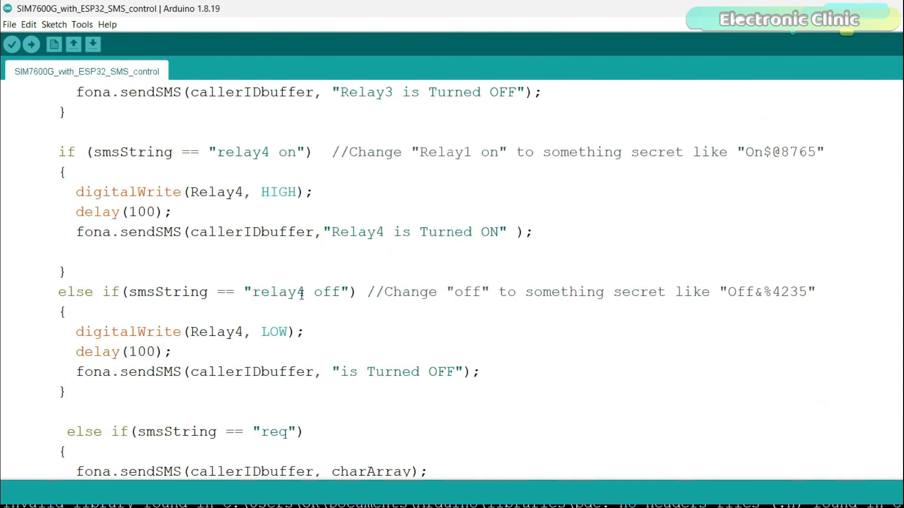
scroll(down, 3)
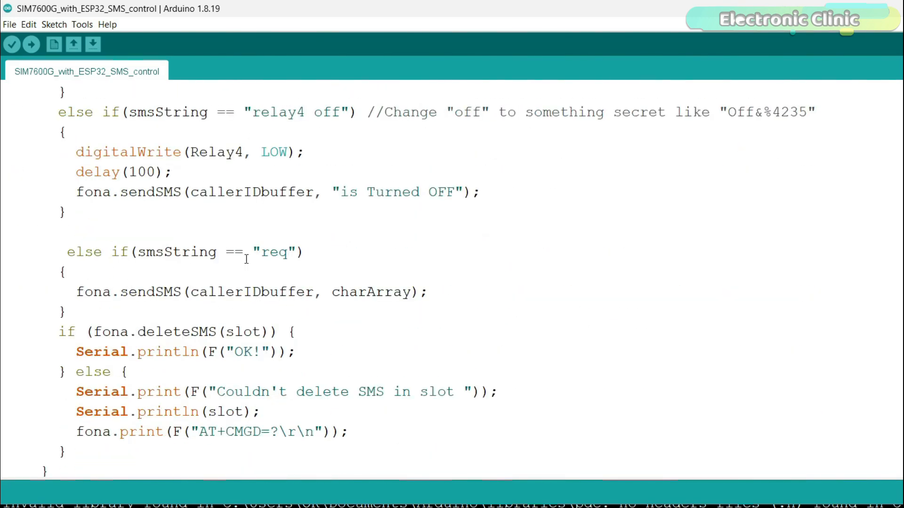
scroll(down, 3)
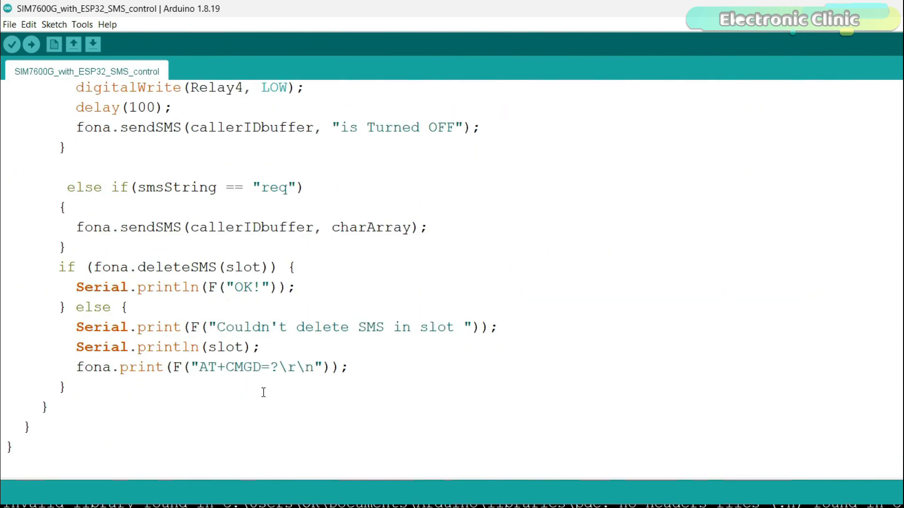
mouse_move(396, 356)
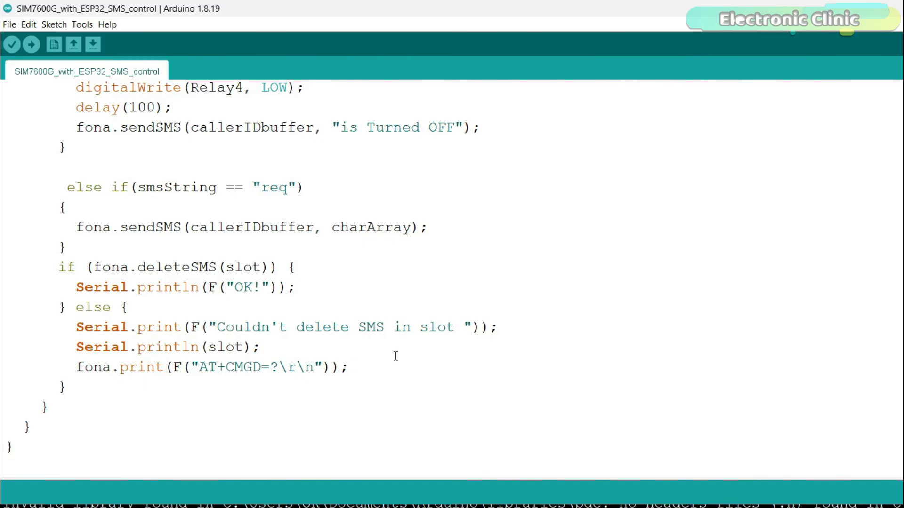